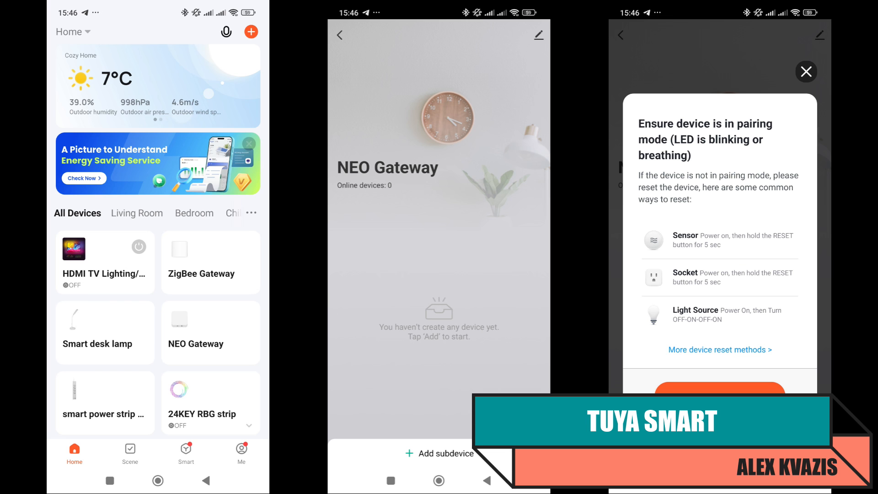
Step: Begin adding a subdevice to the NEO Gateway to reach the pairing-mode reset instructions
click(720, 397)
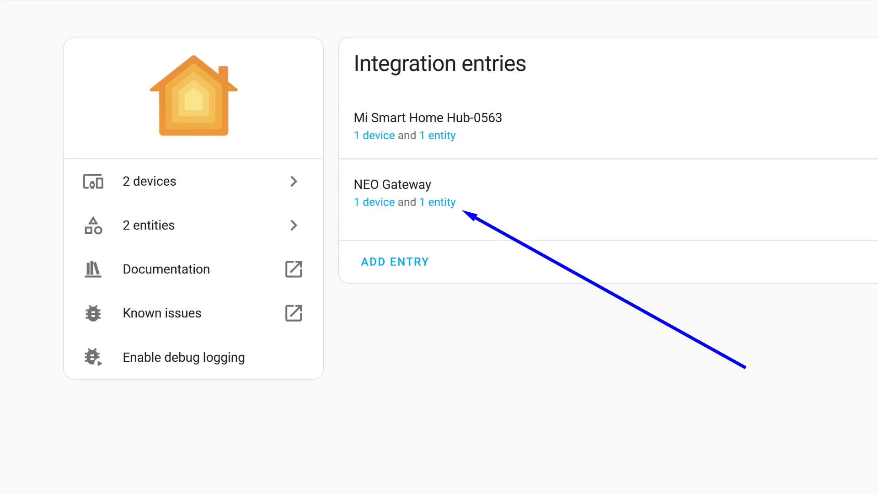
Step: Show the devices belonging to the Tuya integration entry
click(374, 201)
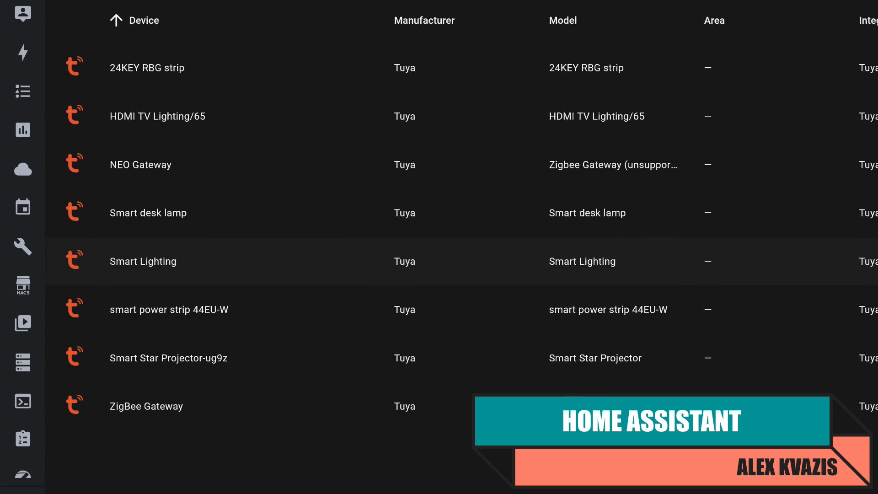
Step: Go into the Smart Lighting device and toggle its light from the Controls card
scroll(down, 3)
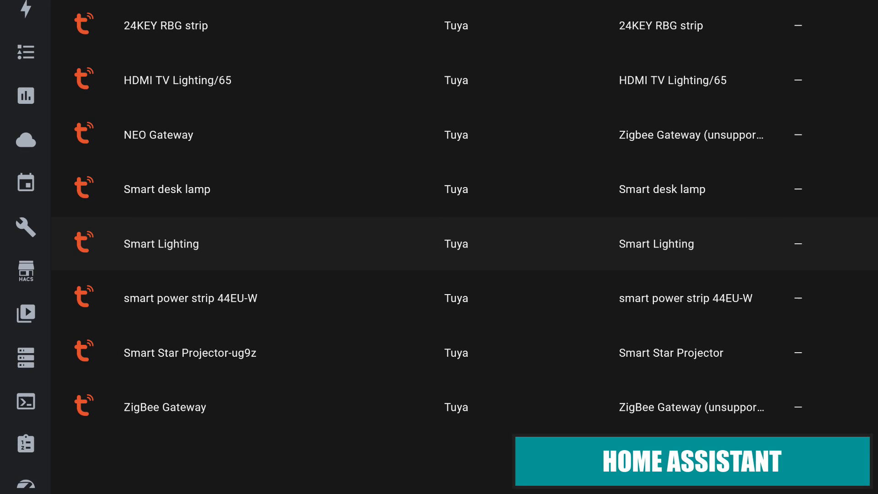
click(161, 243)
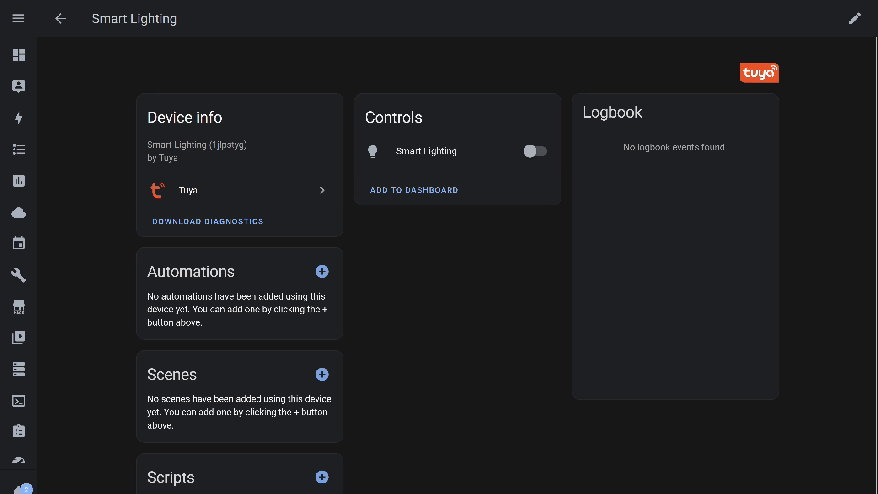
click(426, 150)
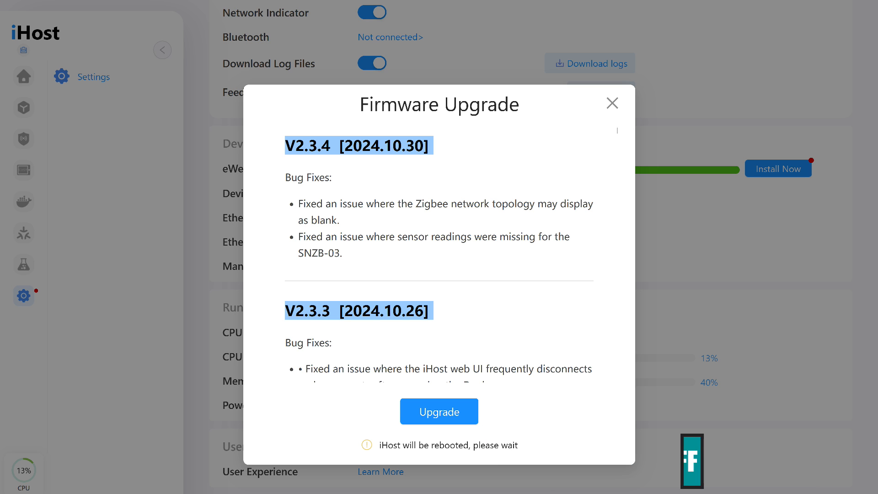
Step: Install the iHost firmware upgrade to V2.3.4
click(612, 102)
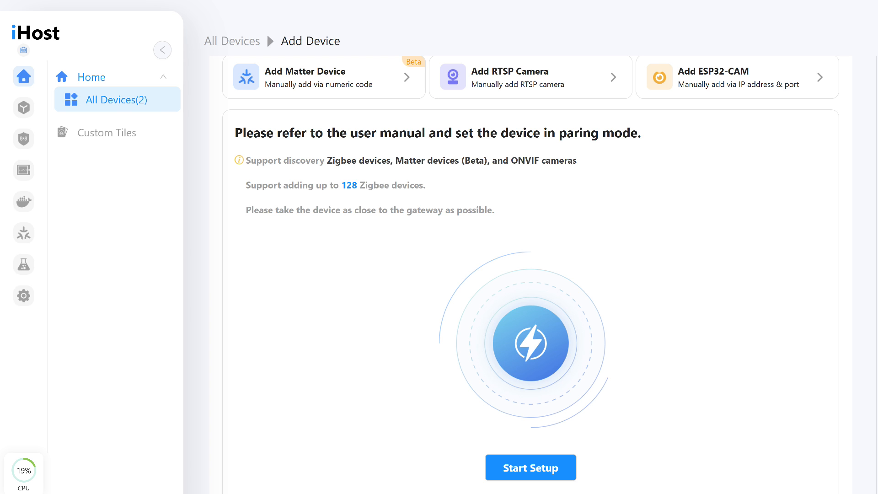
Step: Search for Zigbee devices until the GLEDOPTO GL-SD dimmer is found, then quit the search
click(531, 467)
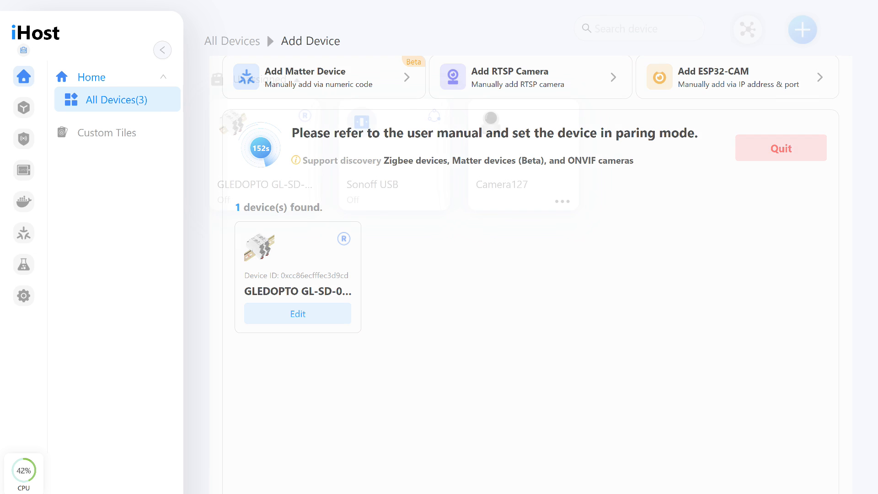
click(781, 147)
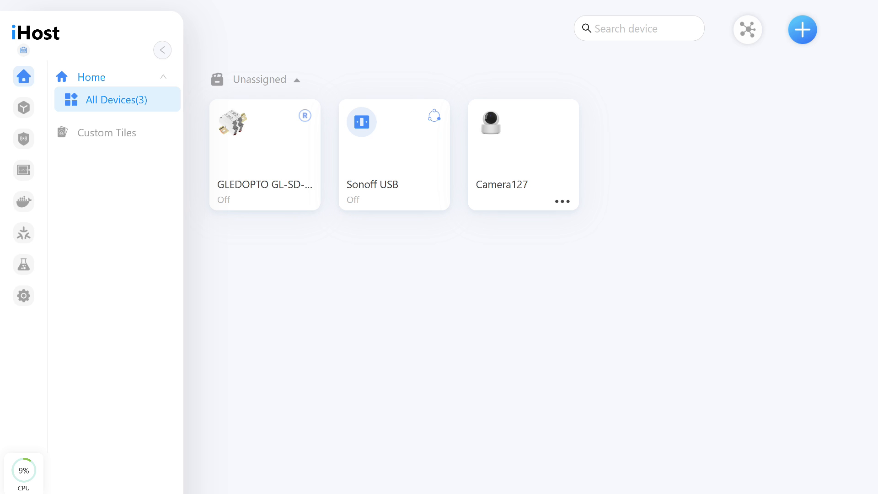
Step: In the GLEDOPTO dimmer's device settings, set its Startup power-on behaviour to OFF
click(263, 137)
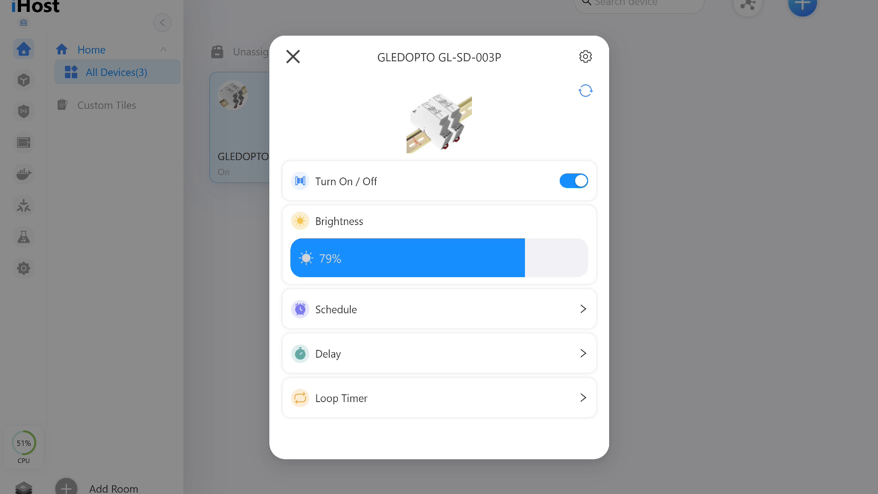
click(585, 56)
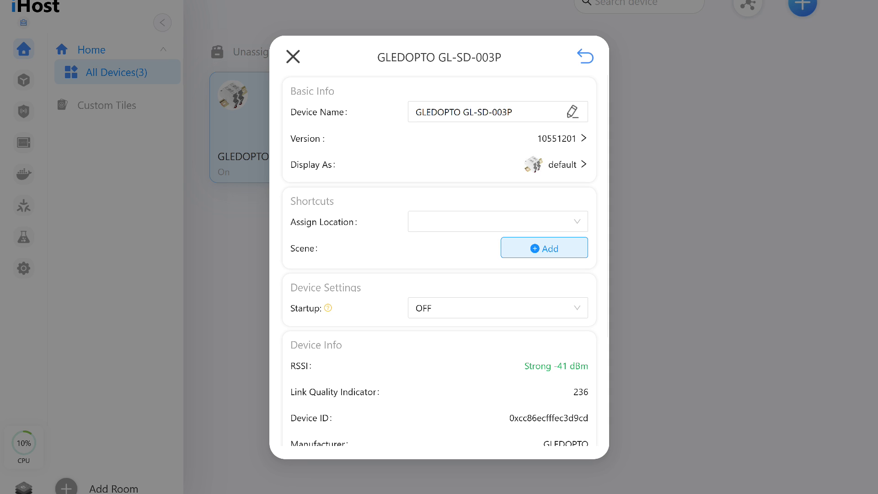
click(497, 308)
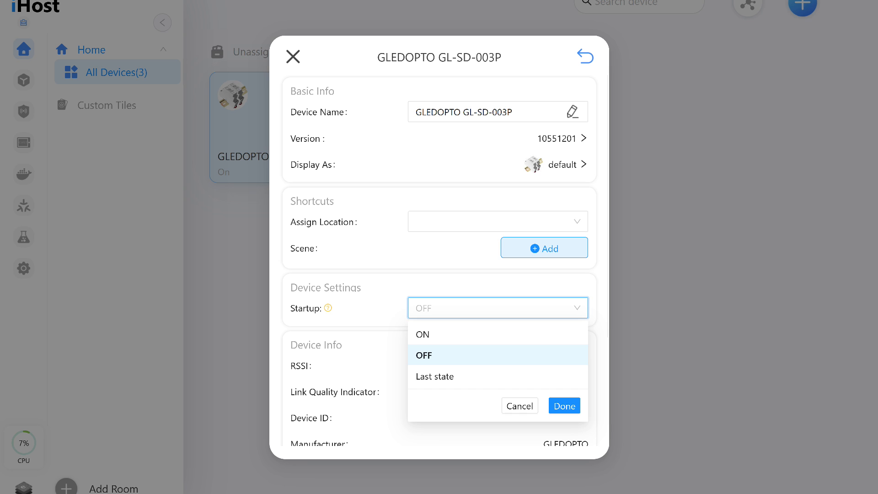
click(434, 377)
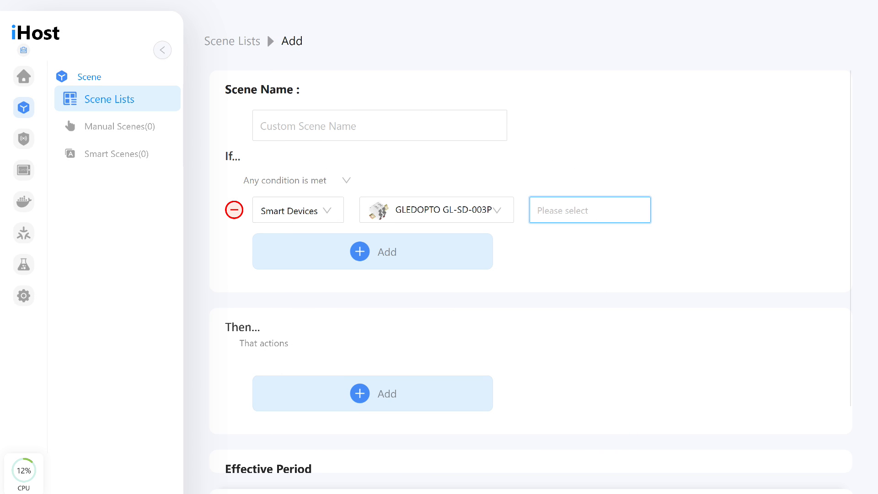
Step: Set the scene's Then action to switch the GLEDOPTO dimmer On and confirm it
click(589, 209)
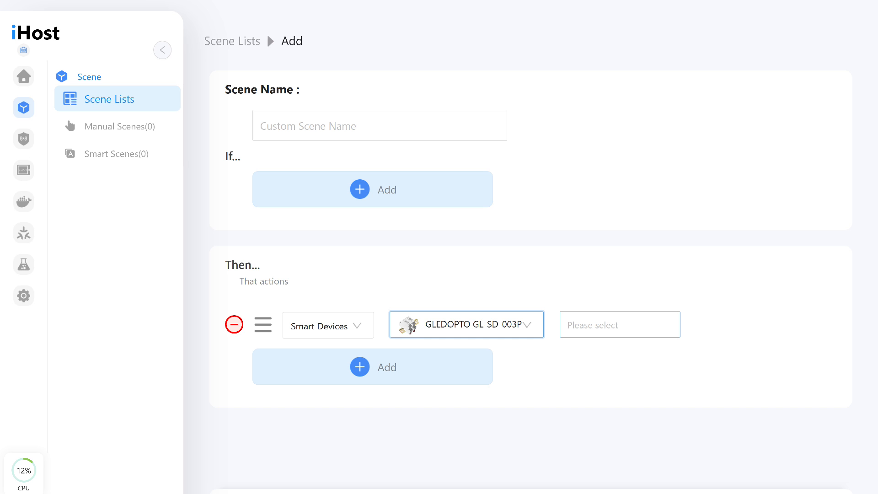
click(620, 323)
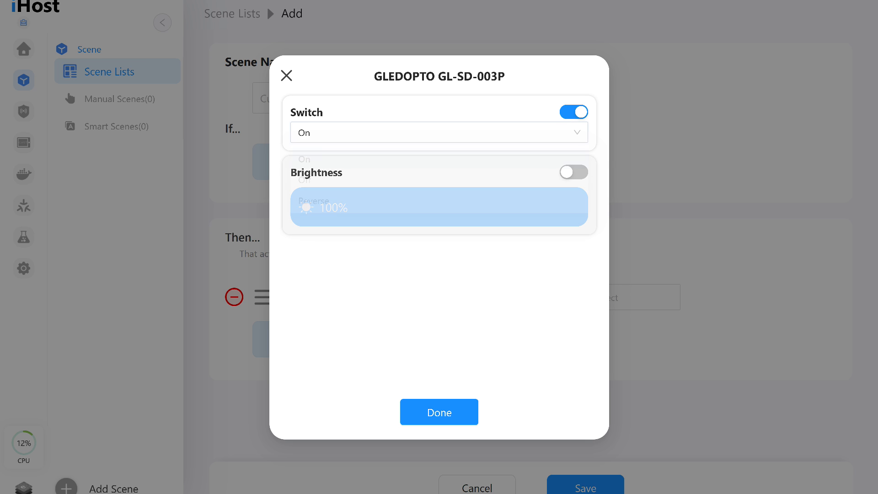
click(439, 133)
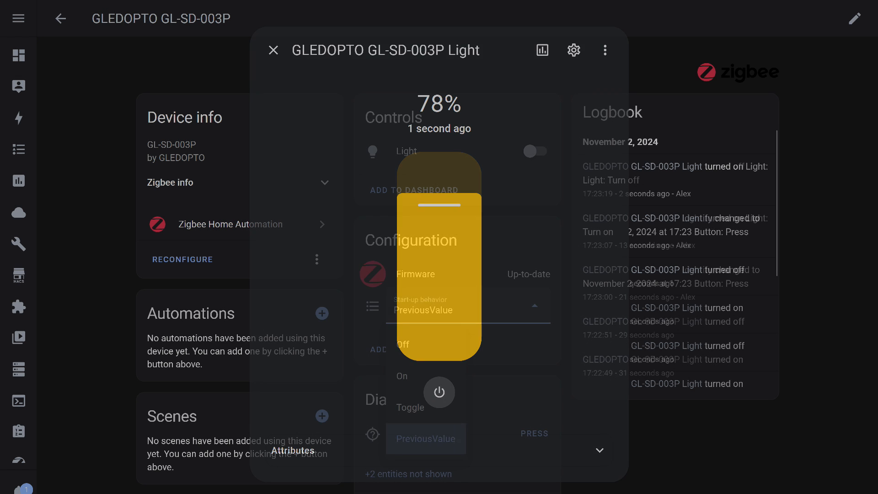
Step: Adjust the GLEDOPTO light in its more-info dialog, dimmed to 78%
click(274, 49)
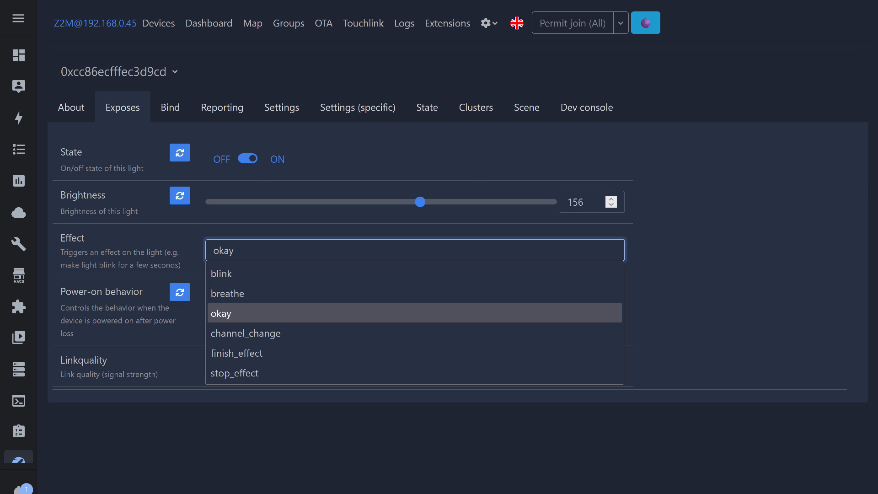
Step: Trigger the okay effect on the dimmer while it is on at brightness 156
click(289, 23)
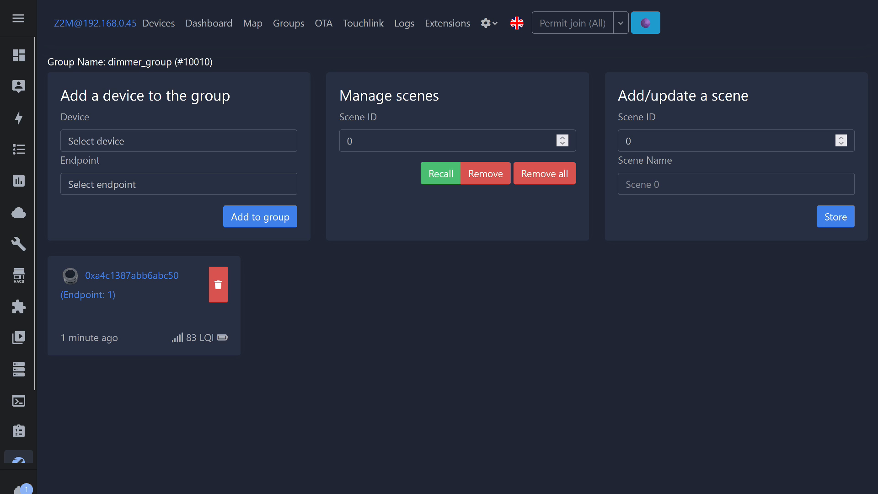
Step: Add 0xcc86ecfffec3d9cd (GL-SD-003P) to dimmer_group and switch it on from the group
click(178, 141)
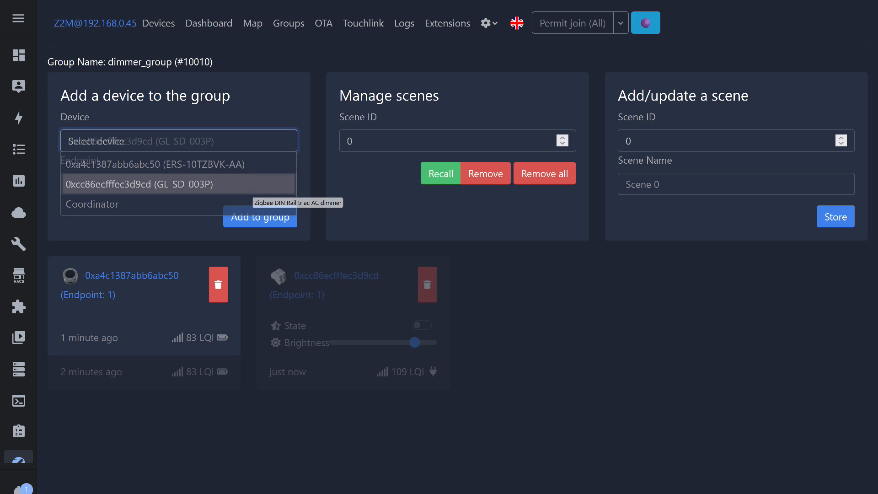
click(179, 185)
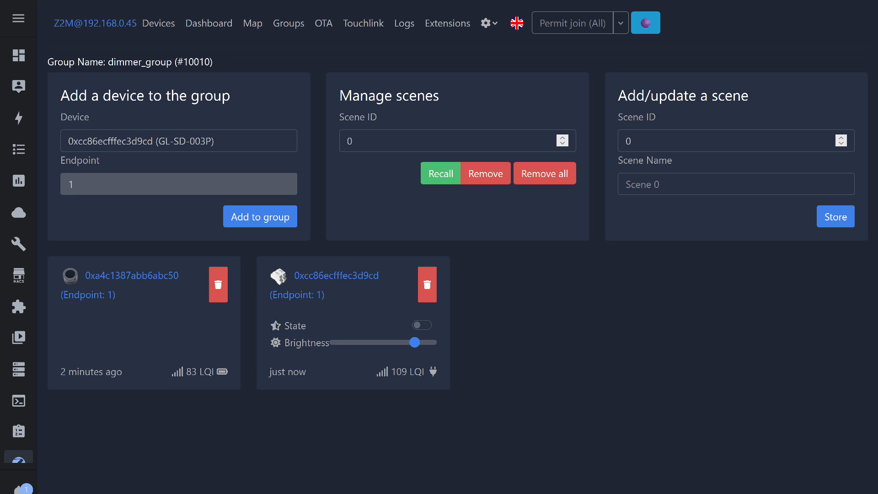
click(422, 324)
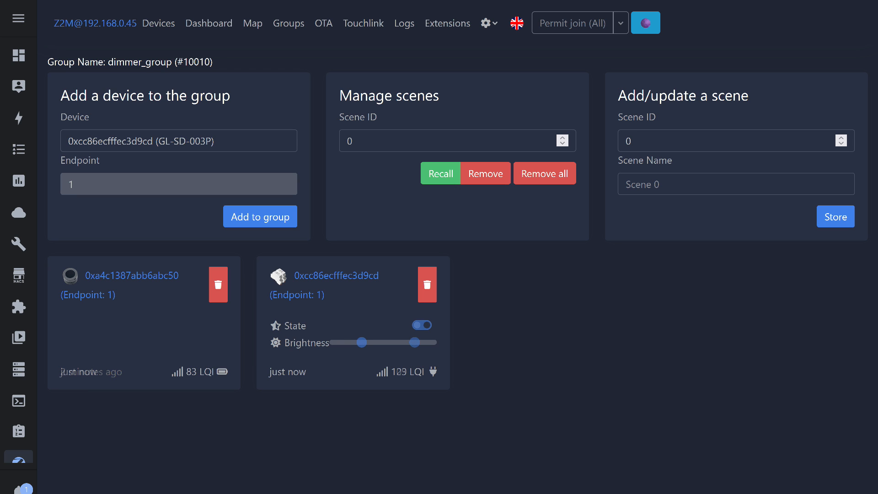